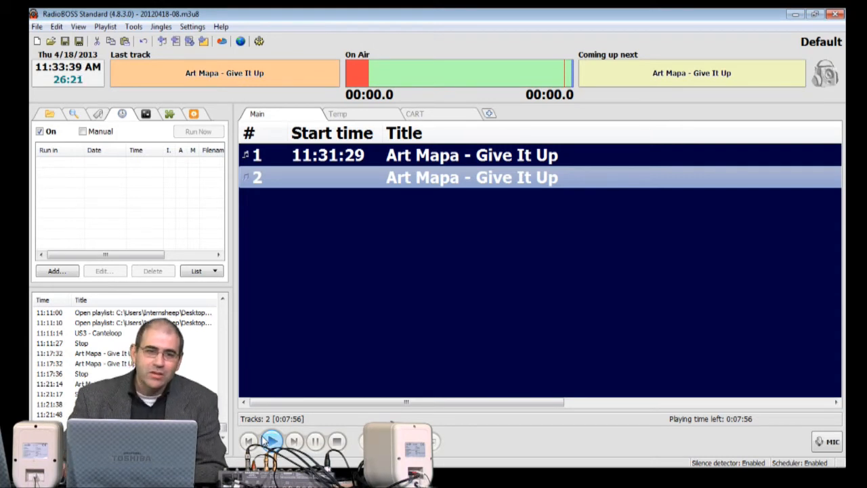
# Load the WSR Music Library.xml file into the Music Library.
pyautogui.click(134, 26)
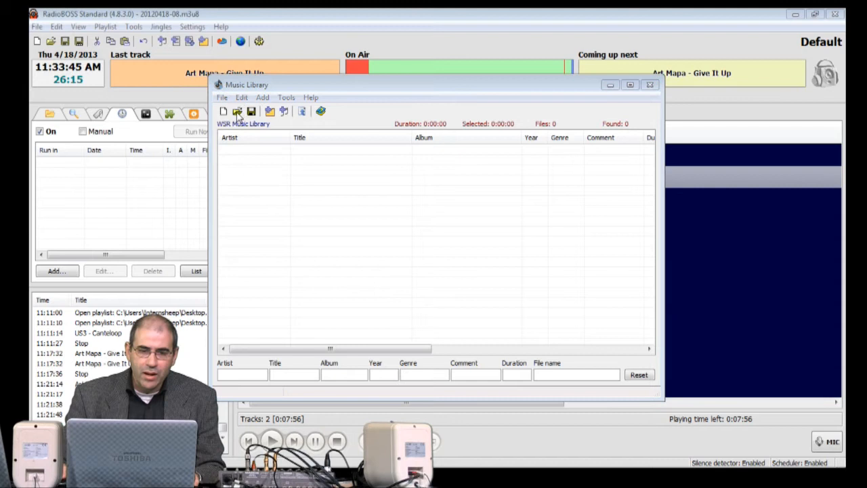
pyautogui.click(237, 111)
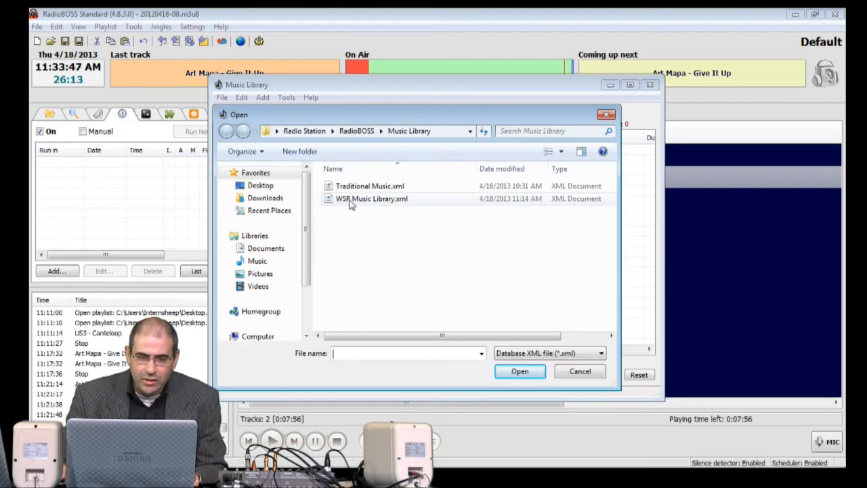
pyautogui.click(372, 198)
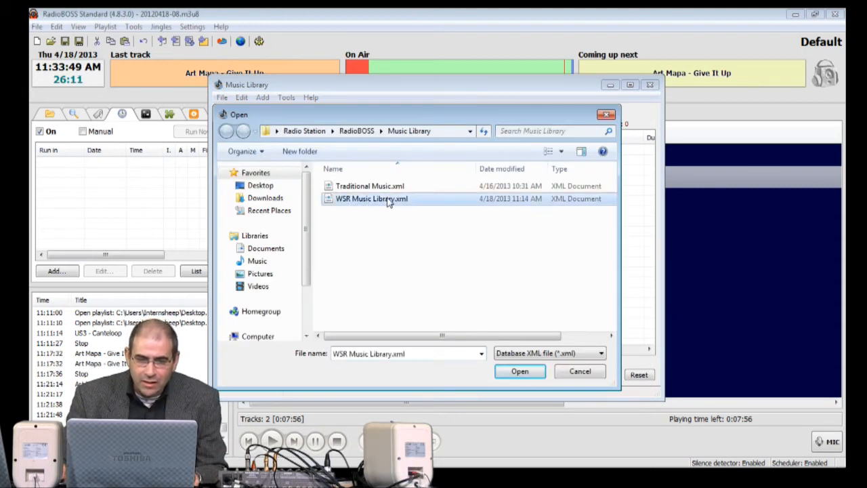
pyautogui.click(519, 370)
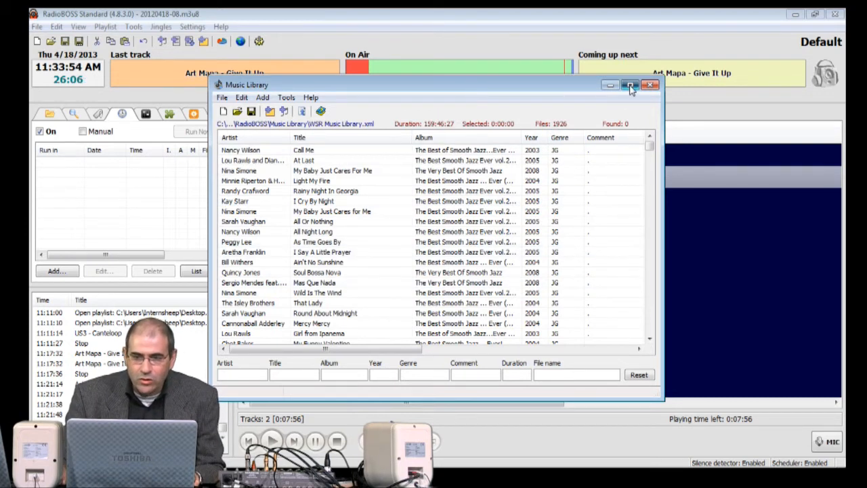
# Maximize the Music Library and select the uncommented JG tracks, about 4 hours 32 minutes.
pyautogui.click(630, 85)
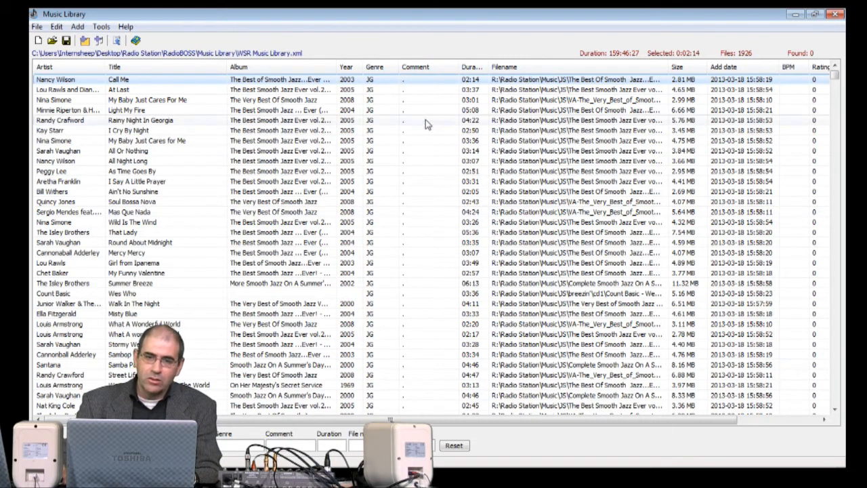
pyautogui.click(420, 67)
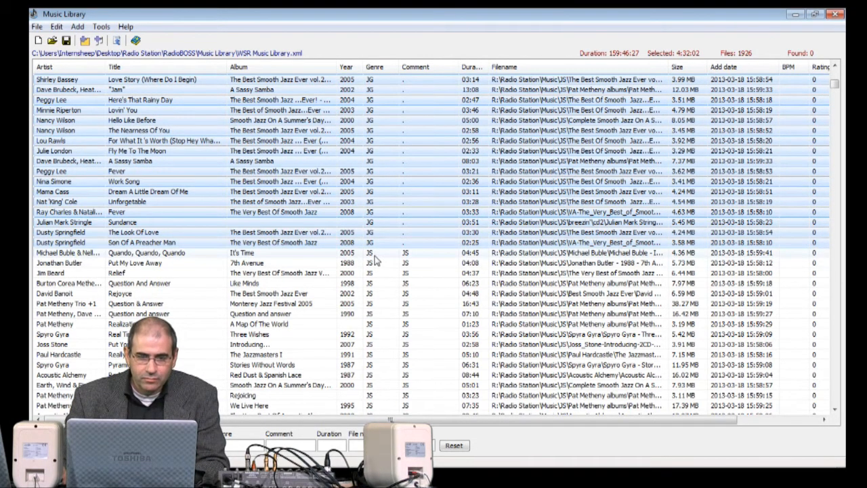
pyautogui.moveTo(361, 185)
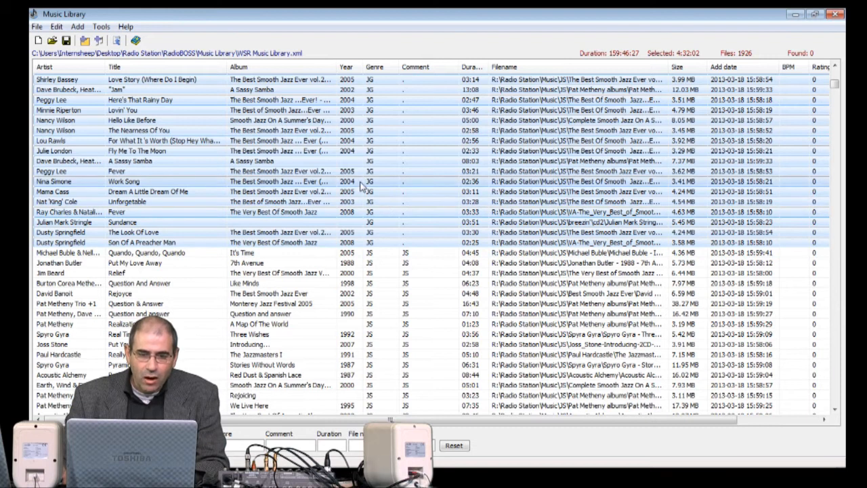
# Enter 'JG' as the comment for all selected tracks in Track Properties.
pyautogui.rightClick(361, 187)
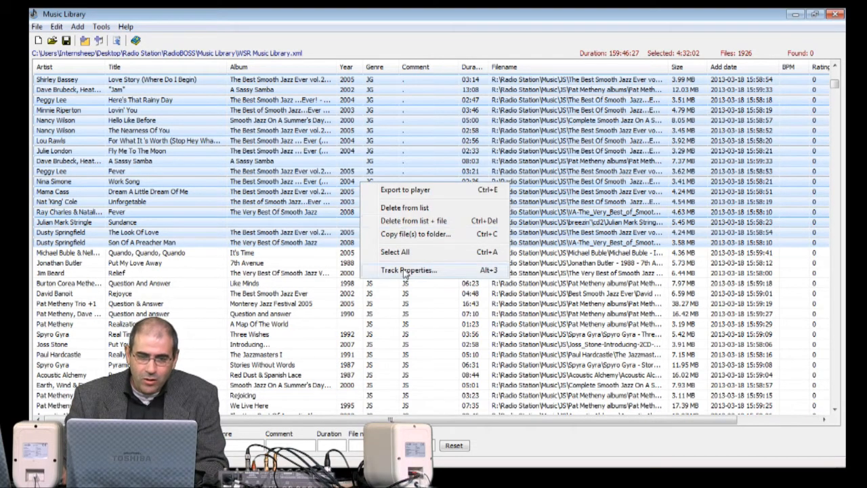
pyautogui.click(409, 269)
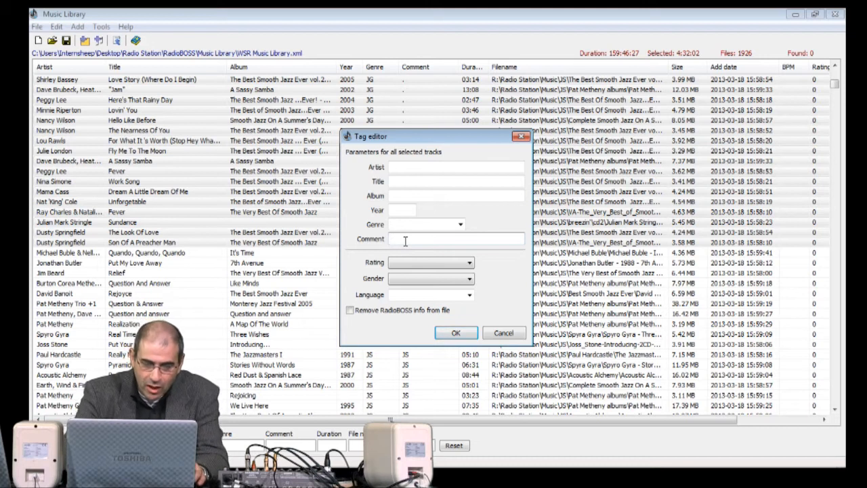
pyautogui.write('JG')
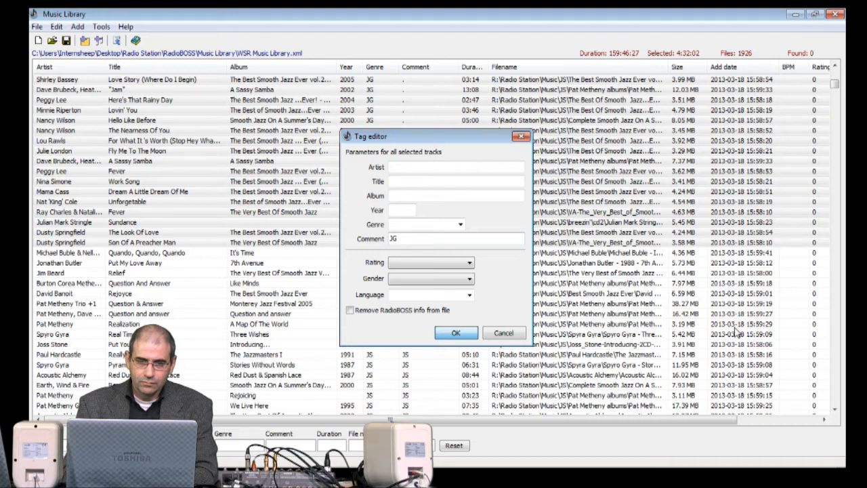
pyautogui.click(456, 332)
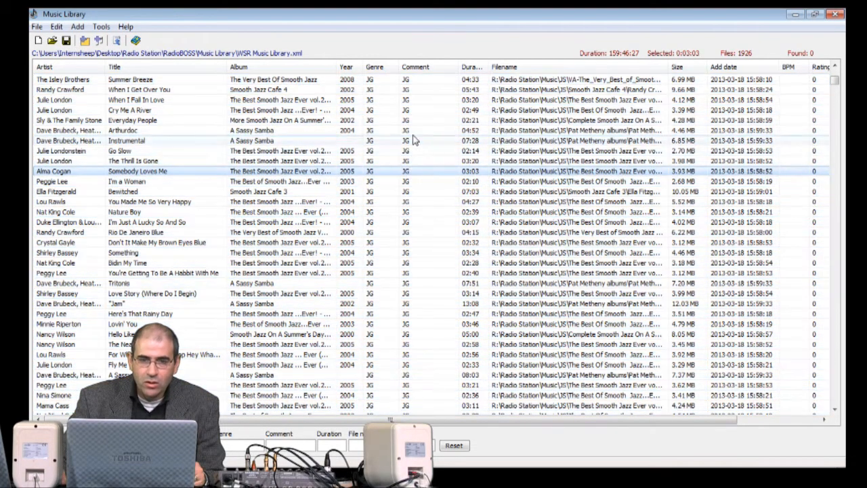
pyautogui.moveTo(420, 183)
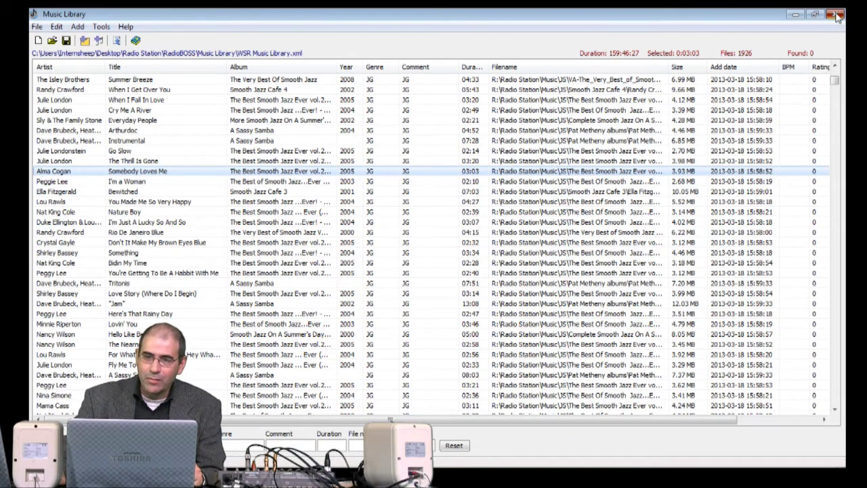
# Close the Music Library window to return to the main playlist.
pyautogui.click(837, 16)
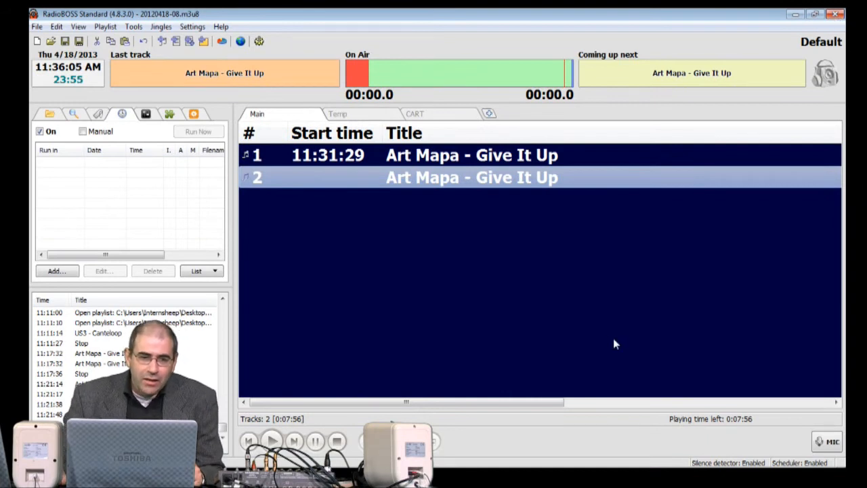
# Open Playlist Generator Pro and add a new category.
pyautogui.click(122, 27)
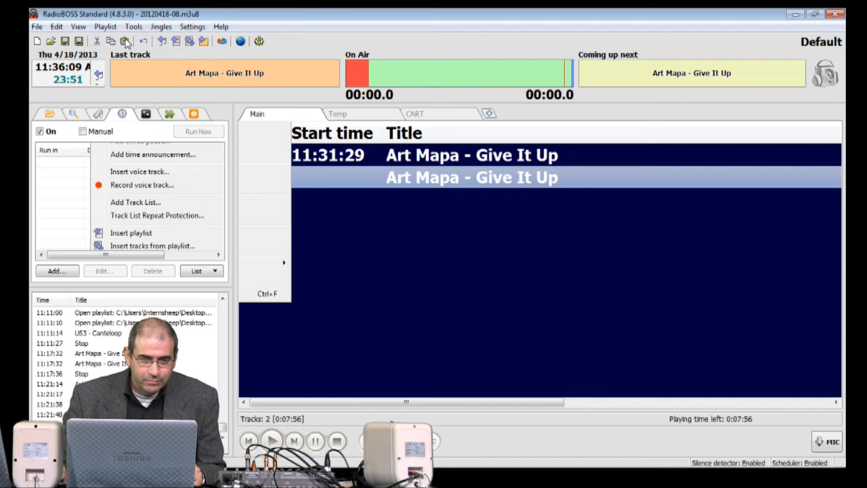
pyautogui.moveTo(611, 211)
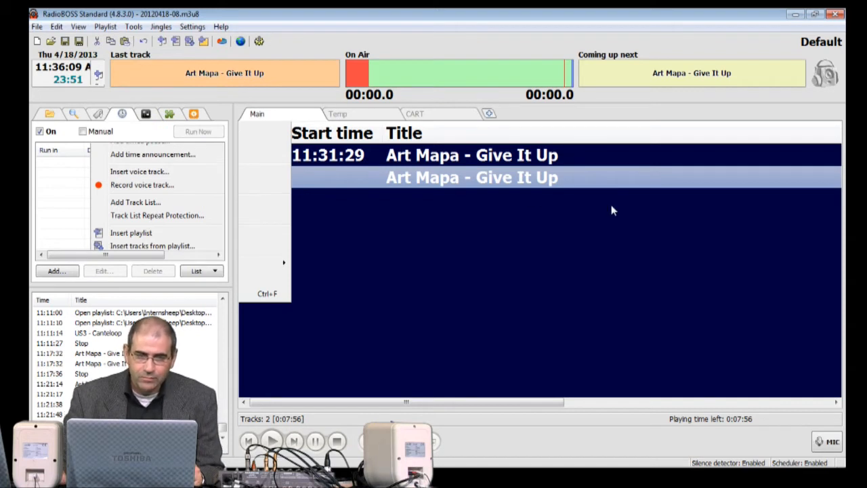
pyautogui.moveTo(588, 301)
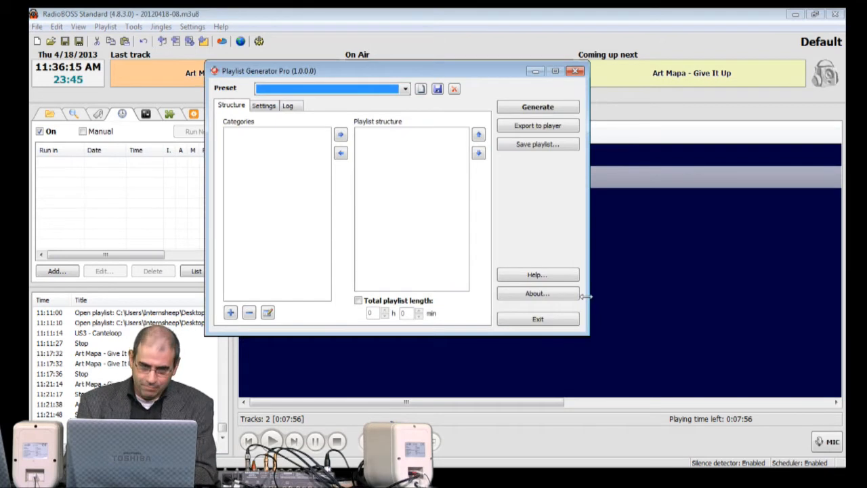
pyautogui.moveTo(317, 166)
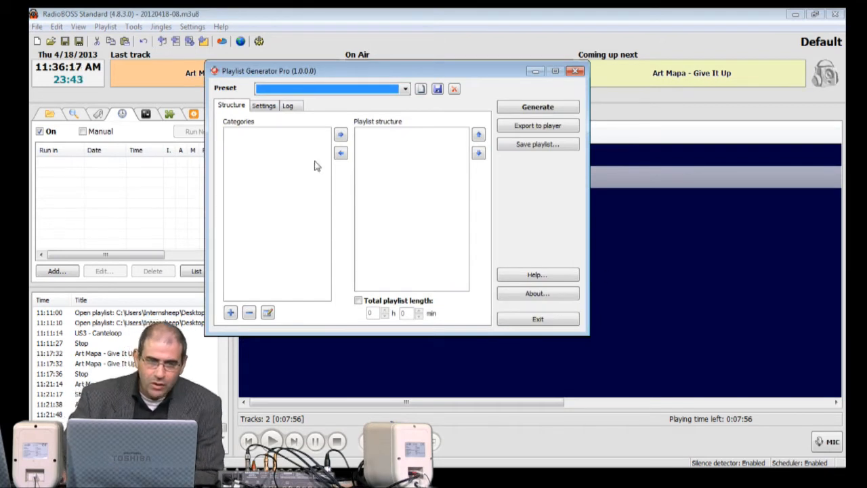
pyautogui.moveTo(296, 312)
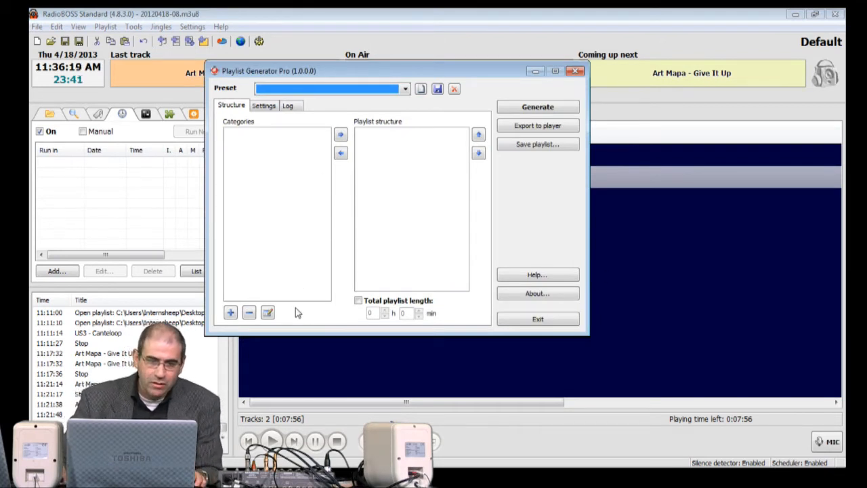
pyautogui.moveTo(283, 278)
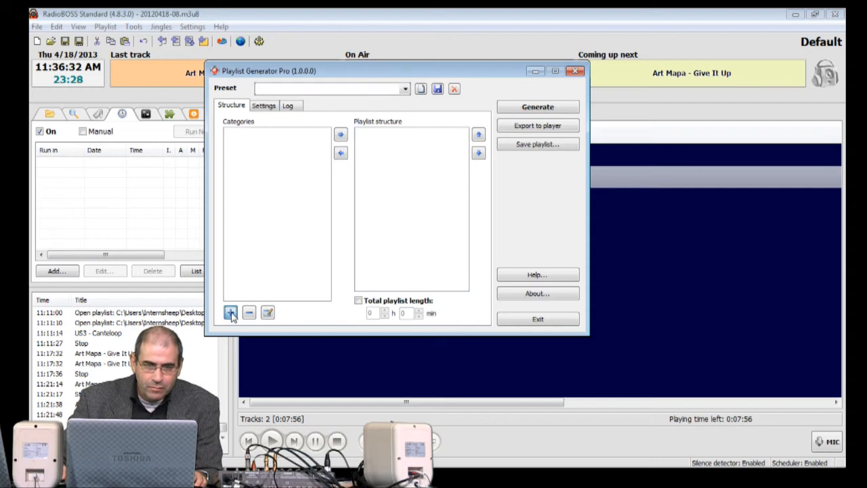
pyautogui.click(230, 312)
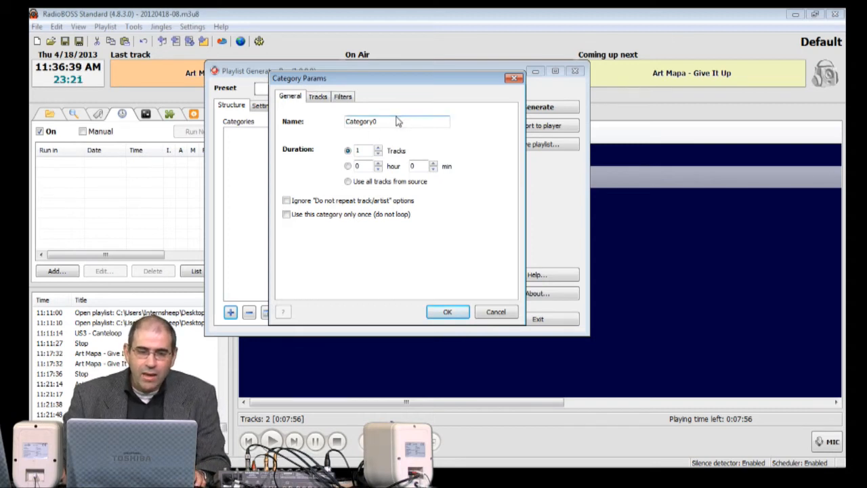
# Replace the default name Category0 with 'Jazz - Gold', keeping duration at 1 track.
pyautogui.doubleClick(364, 121)
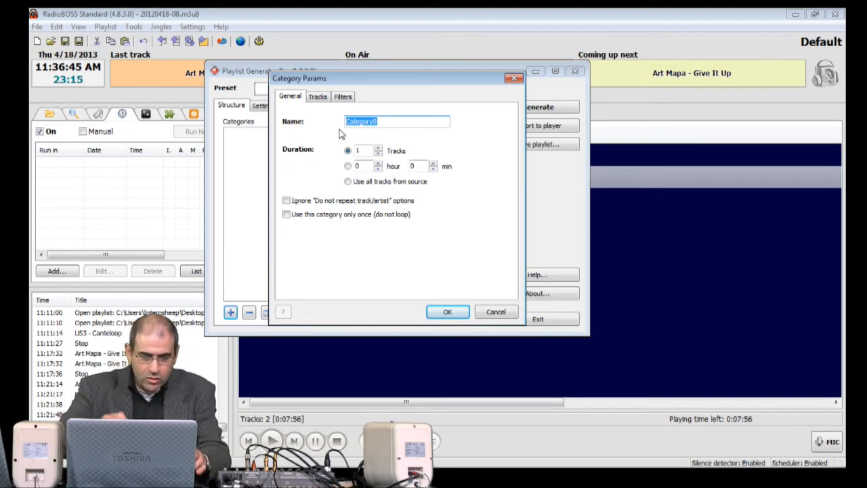
pyautogui.write('3a')
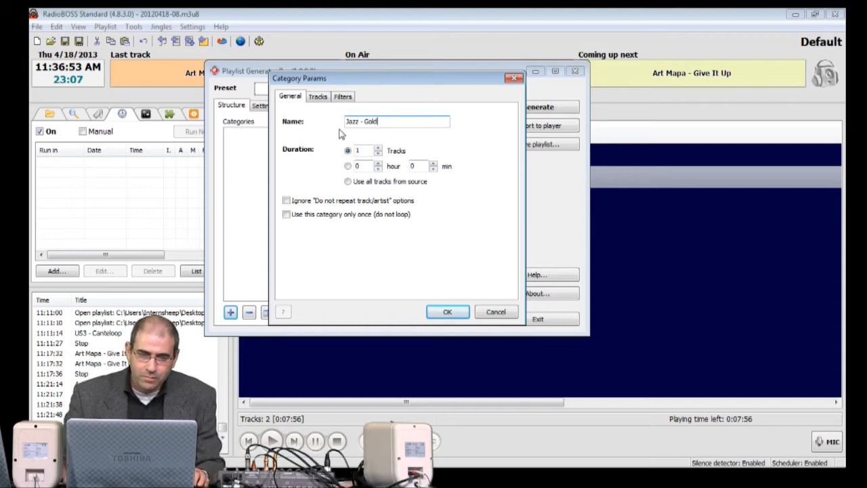
pyautogui.moveTo(309, 142)
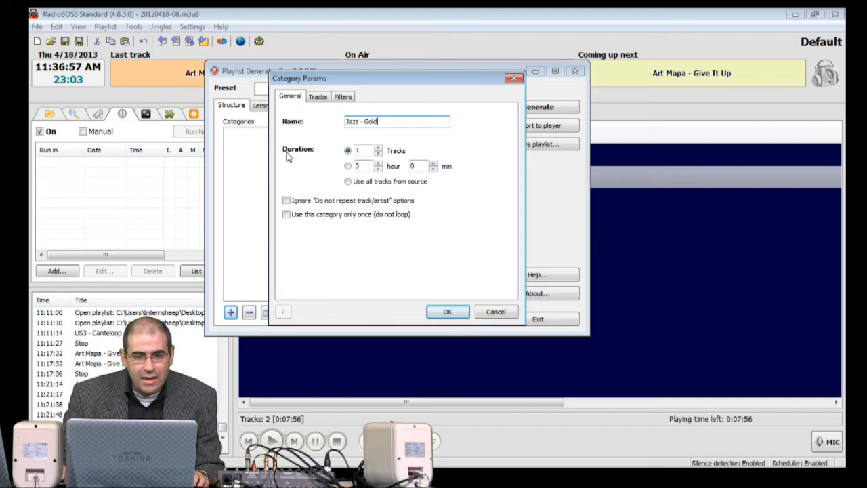
pyautogui.moveTo(314, 155)
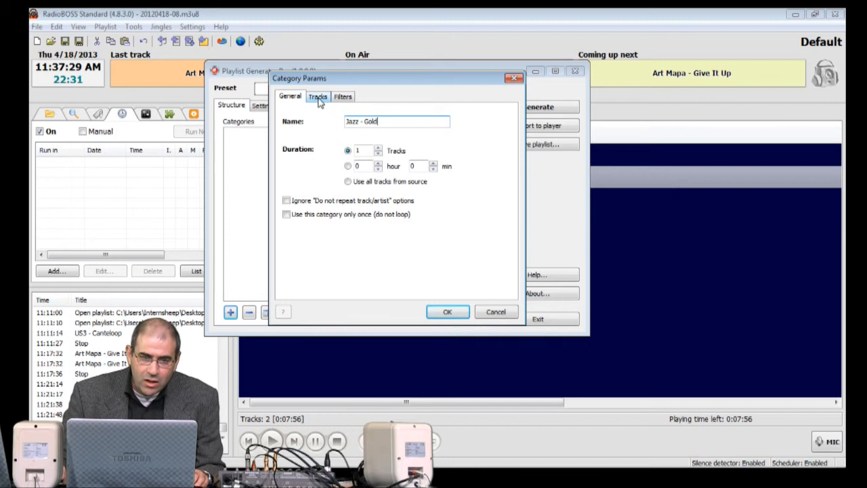
pyautogui.click(317, 96)
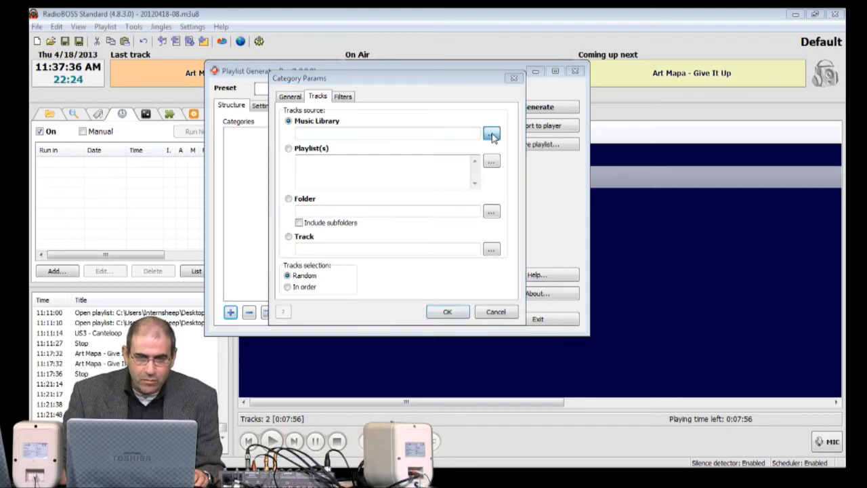
# Set the category's Music Library source to WSR Music Library.xml in RadioBOSS > Music Library.
pyautogui.click(491, 133)
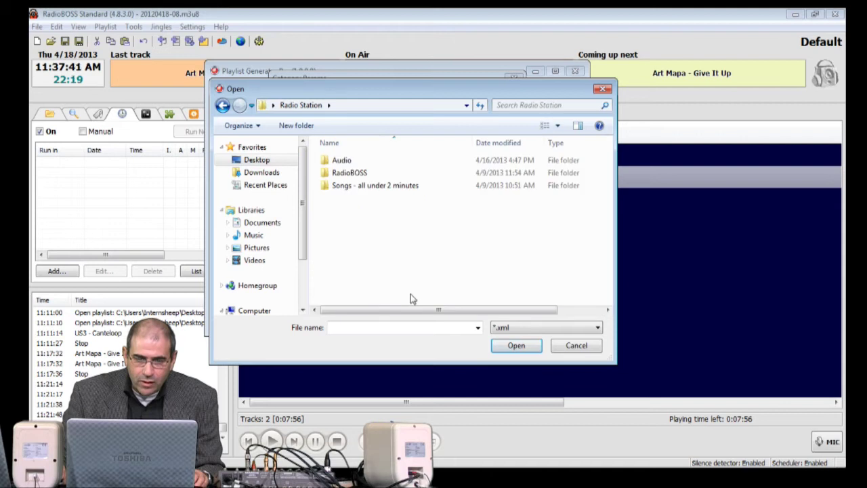
pyautogui.doubleClick(347, 172)
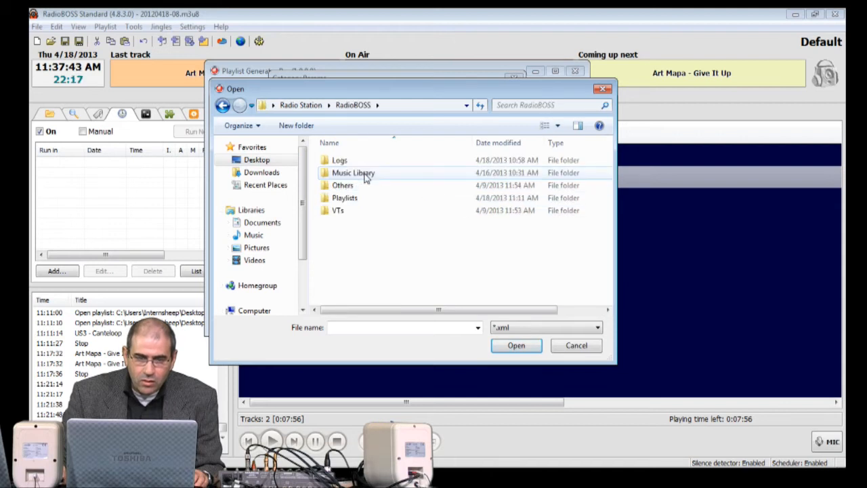
pyautogui.doubleClick(353, 172)
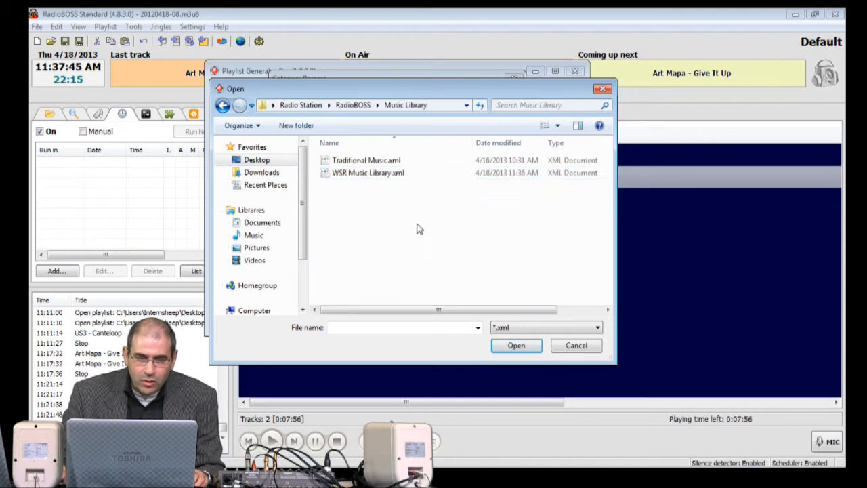
pyautogui.click(368, 172)
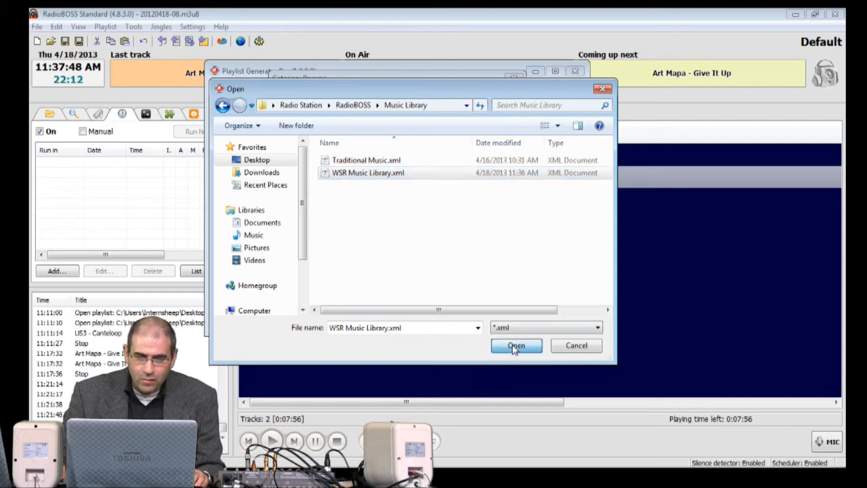
pyautogui.click(515, 345)
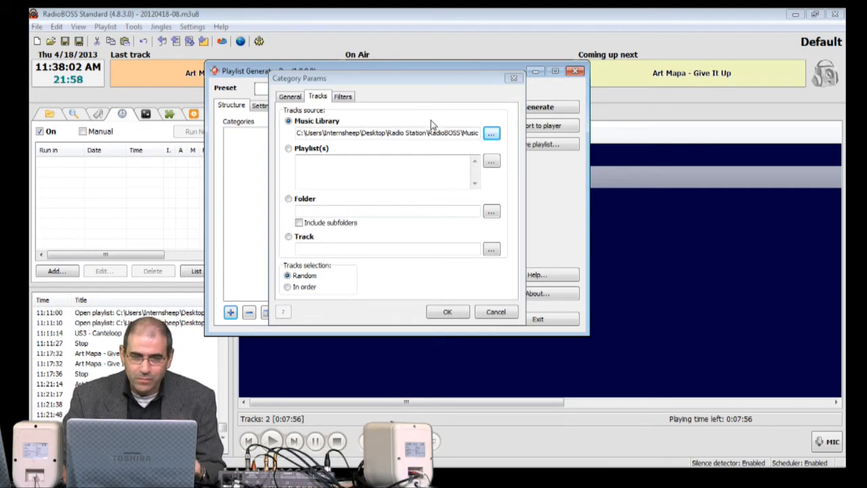
pyautogui.moveTo(409, 105)
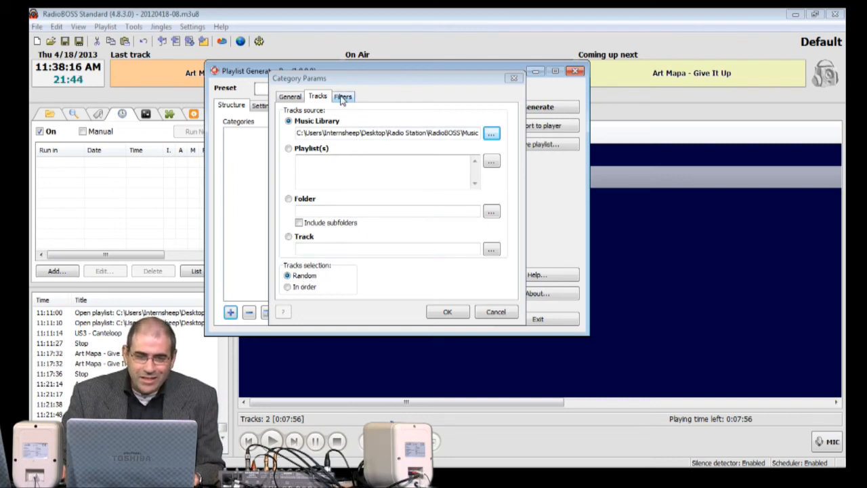
# Add the comment filter 'REQUIRE JG' and save the Jazz - Gold category.
pyautogui.click(343, 95)
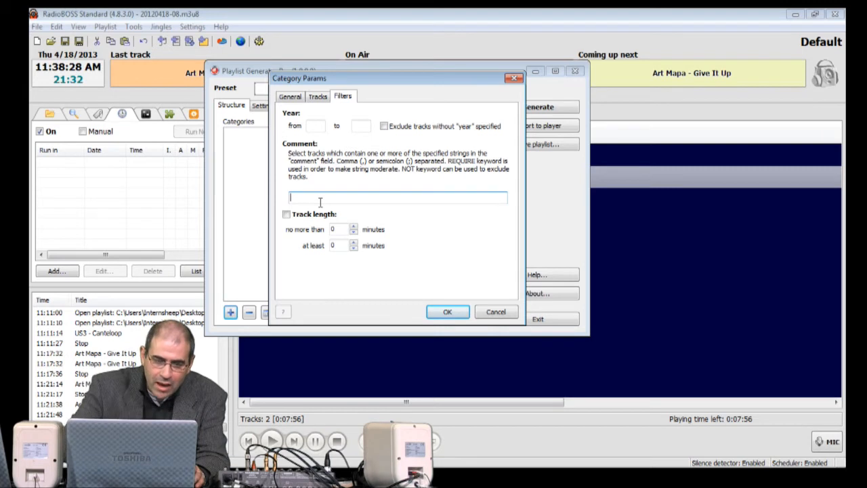
pyautogui.write('REQU')
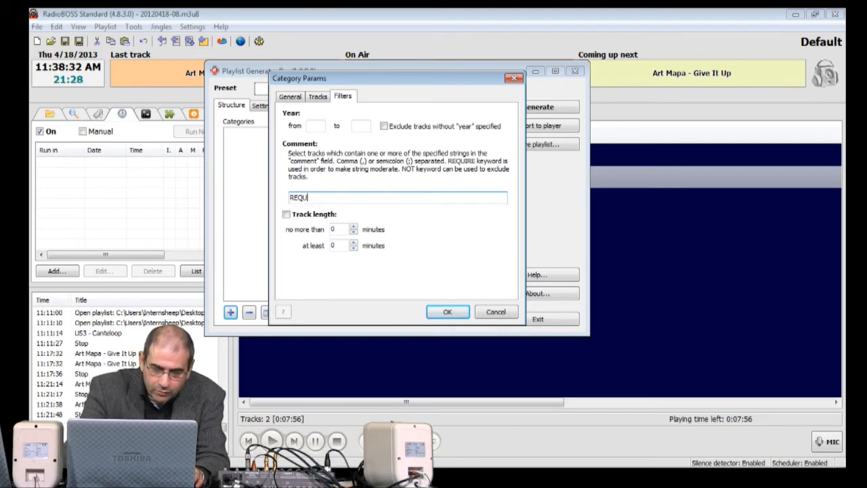
pyautogui.write('RE')
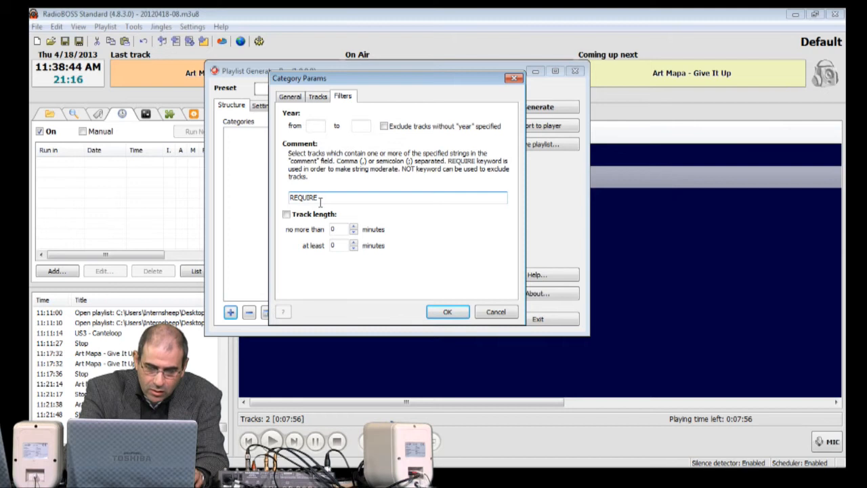
pyautogui.write('JG')
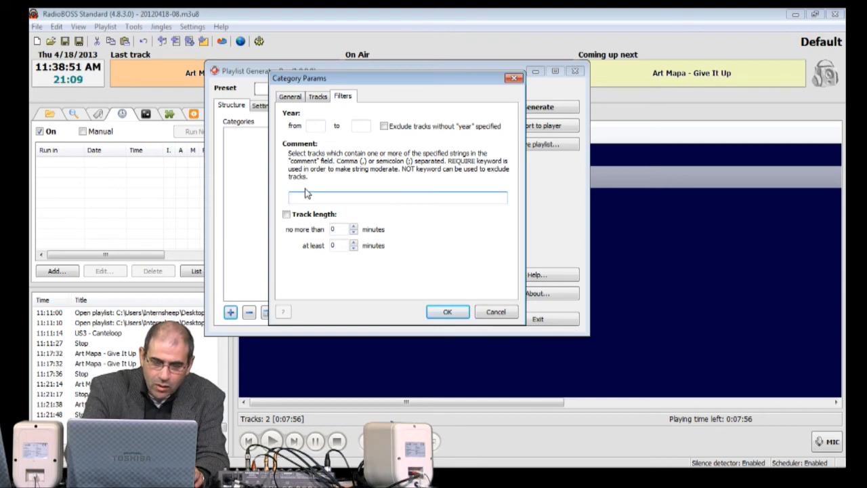
pyautogui.write('REQU')
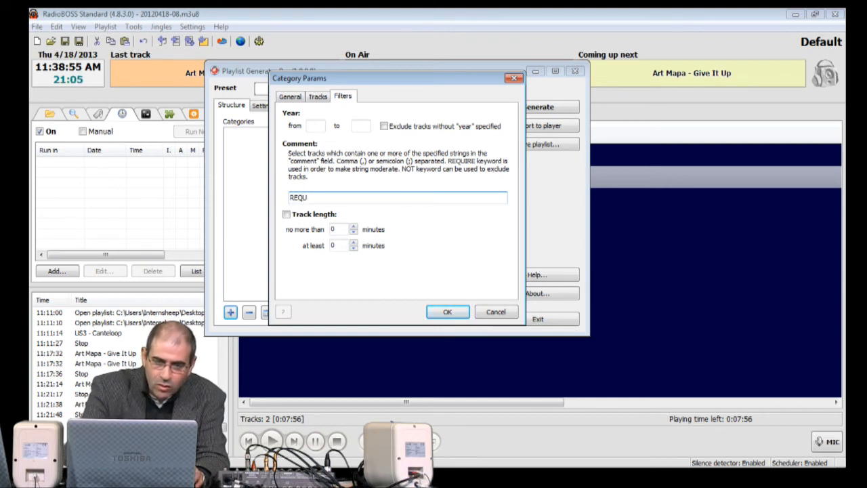
pyautogui.write('IRE')
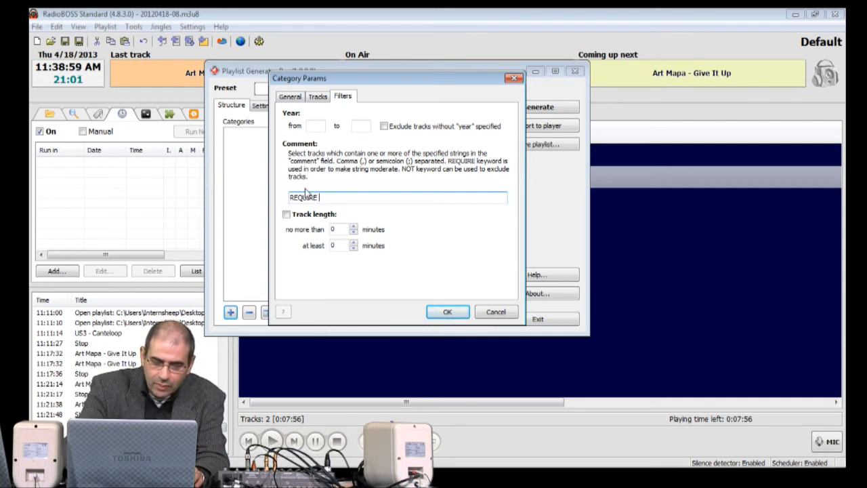
pyautogui.write('JG')
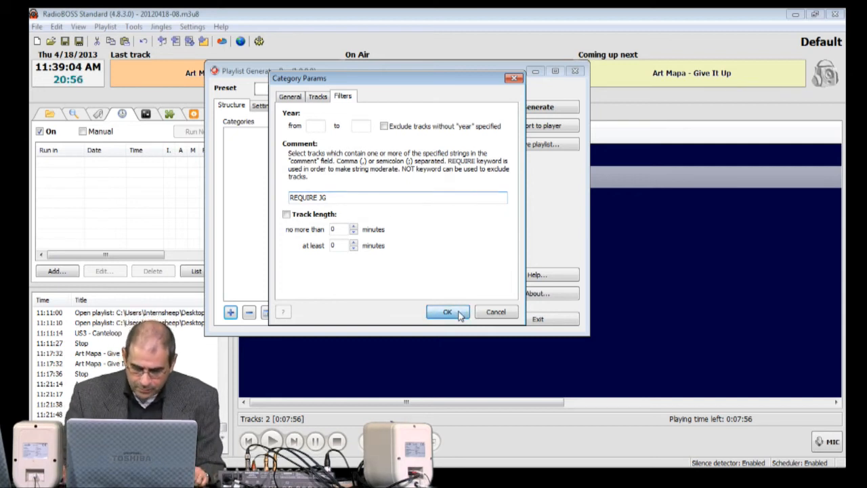
pyautogui.click(447, 311)
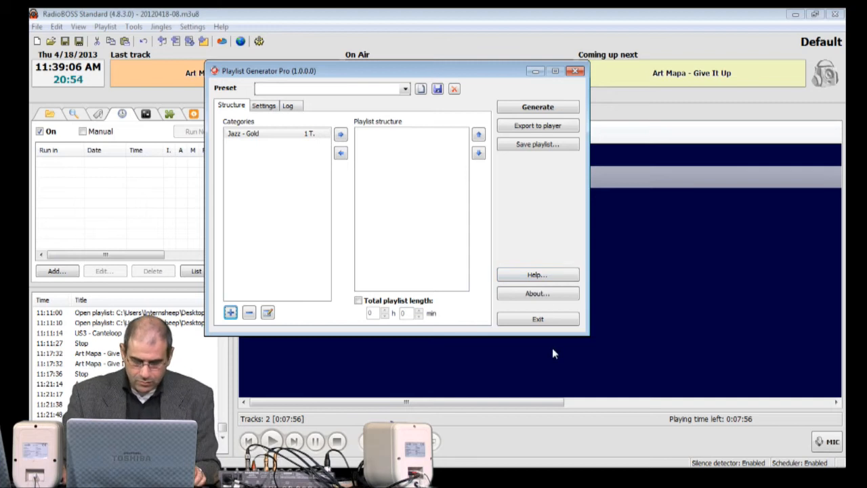
pyautogui.moveTo(538, 319)
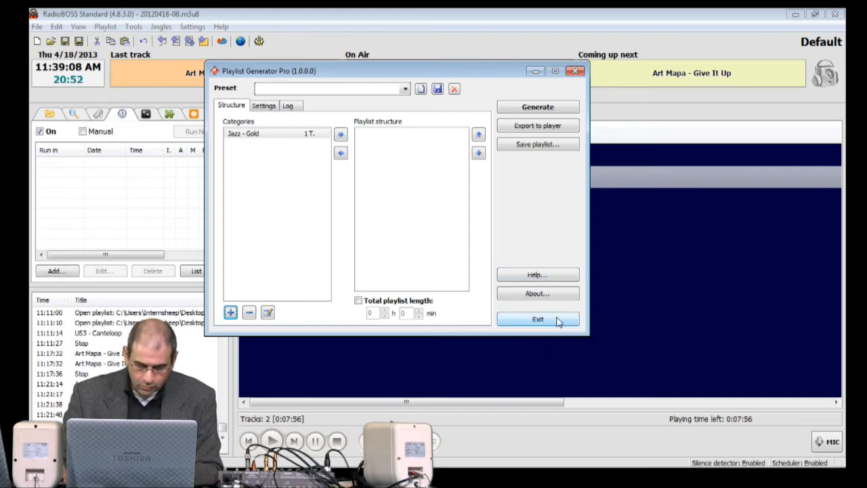
pyautogui.click(258, 134)
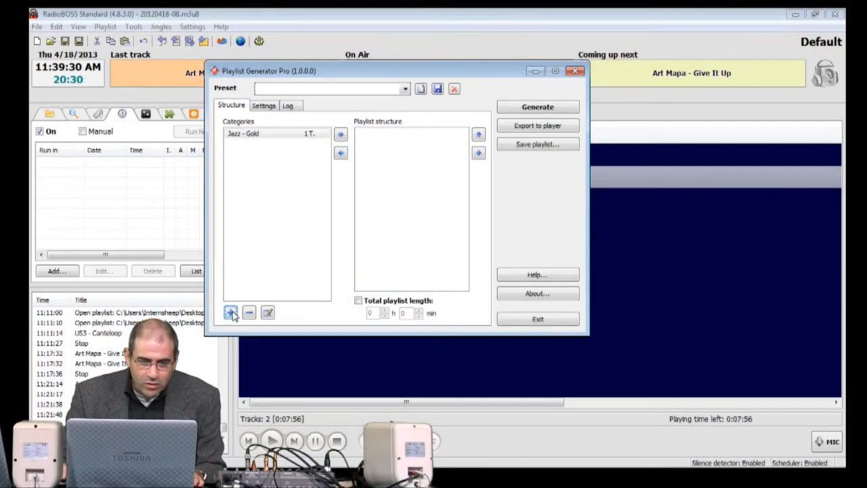
# Add a category named 'I.D.' with 1 track and 'Do not repeat' options ignored.
pyautogui.click(230, 312)
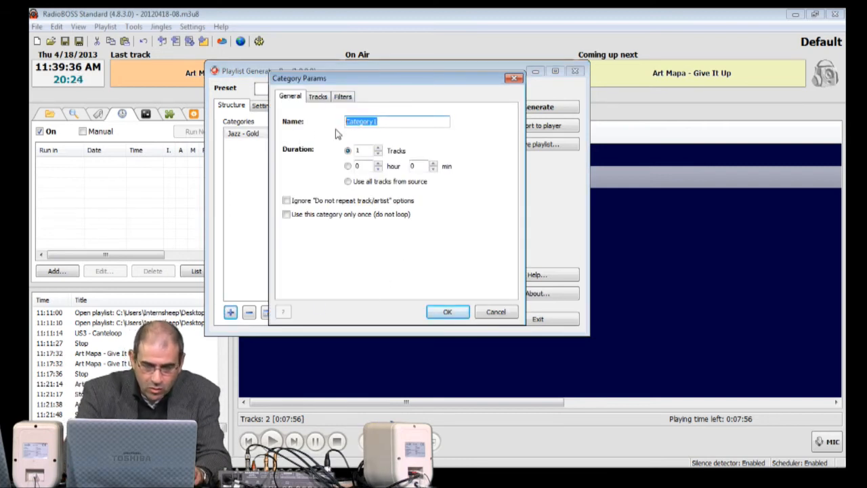
pyautogui.write('I.D')
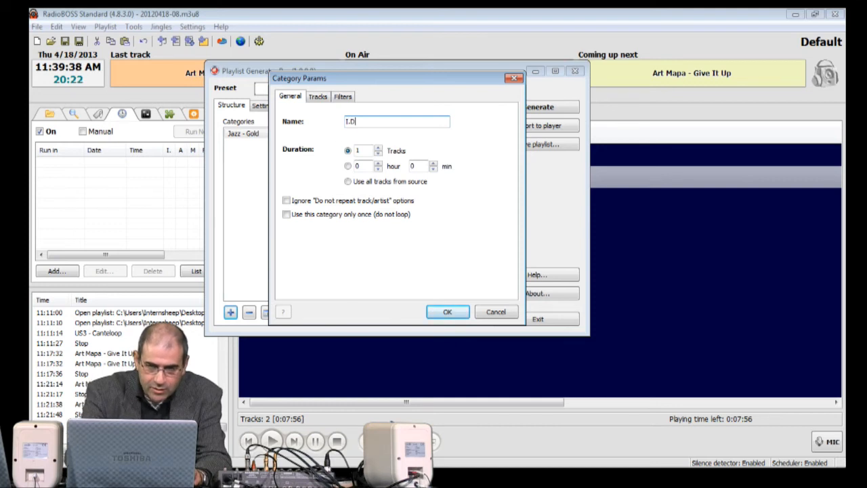
pyautogui.write('.')
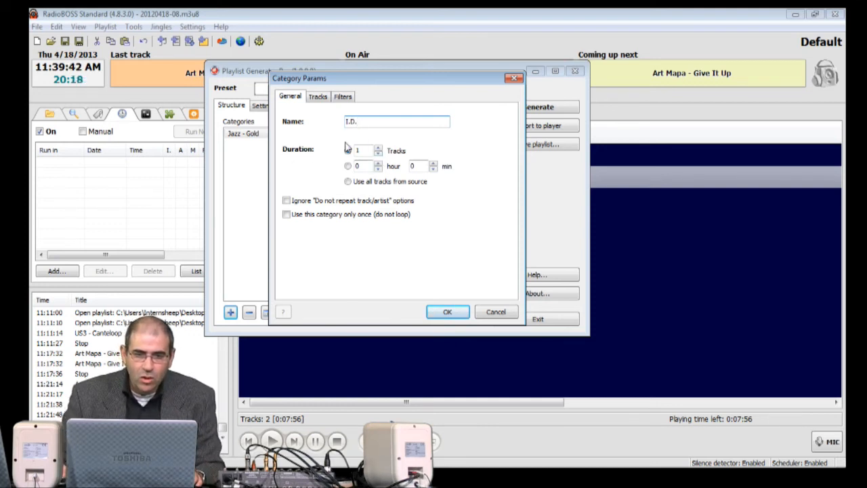
pyautogui.click(347, 150)
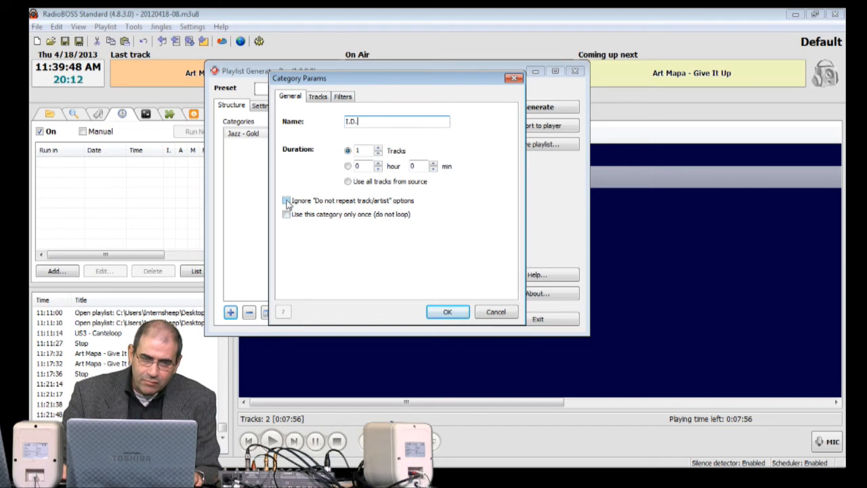
pyautogui.click(286, 199)
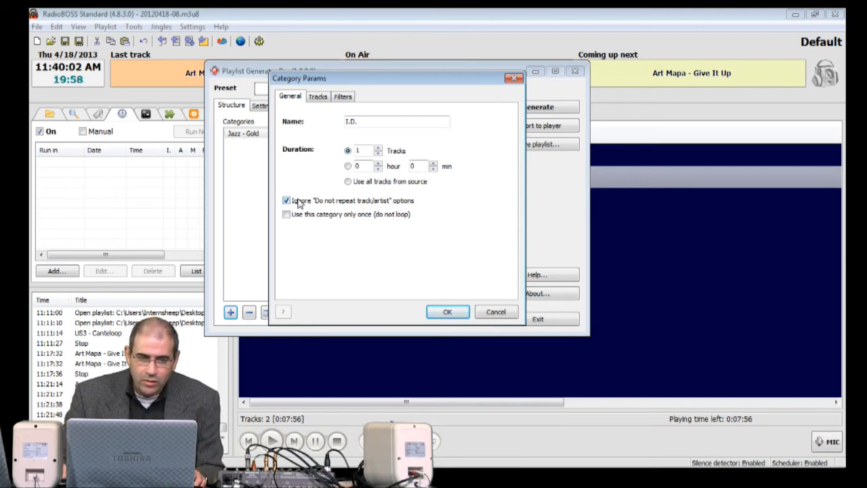
pyautogui.click(318, 95)
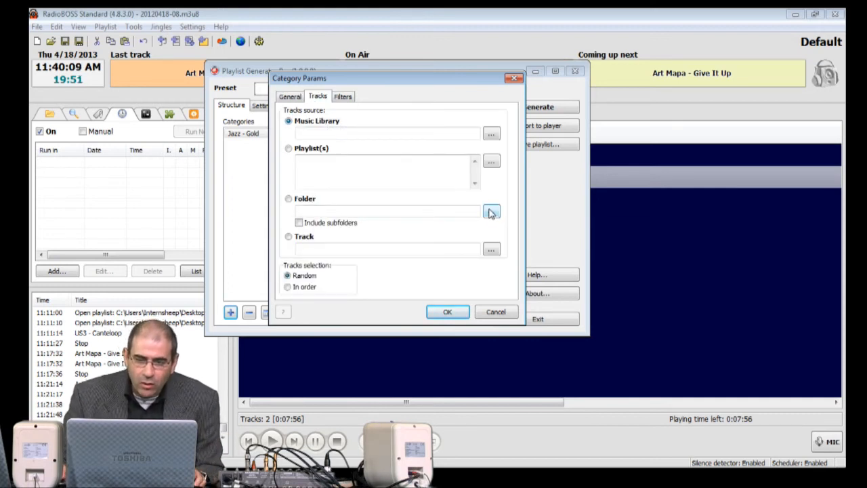
# Set the I.D. category's source folder to Radio Station > Audio > IDs.
pyautogui.click(491, 211)
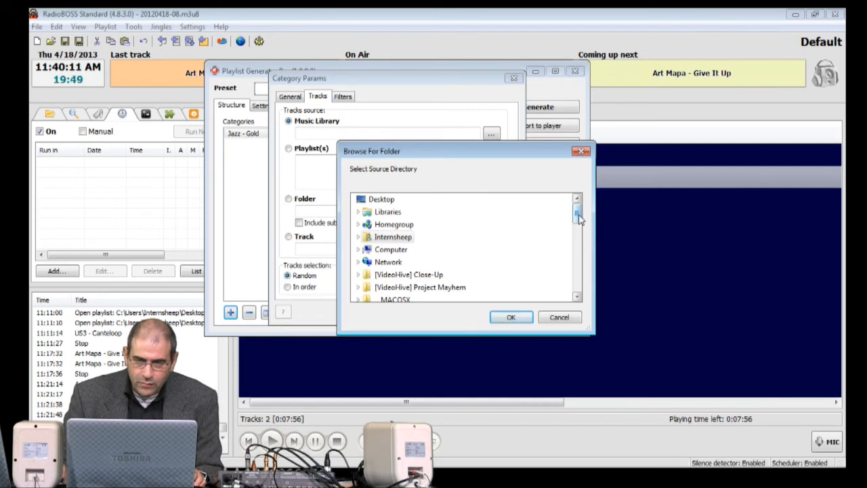
pyautogui.scroll(-3)
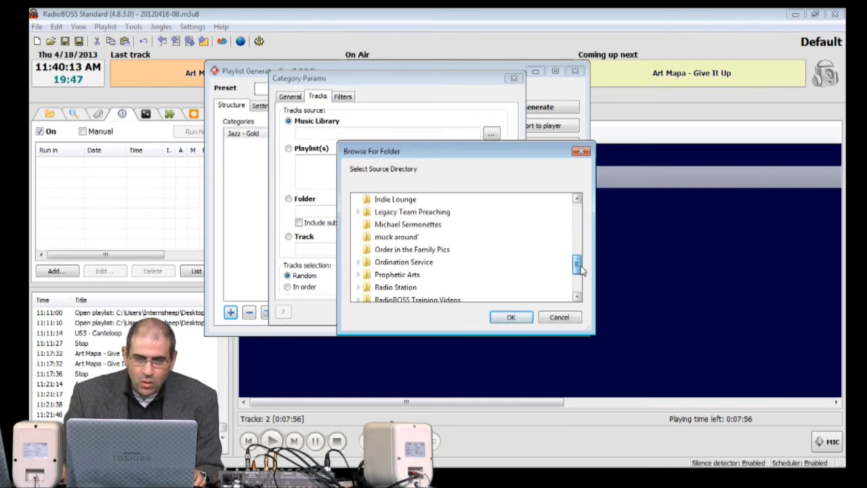
pyautogui.scroll(-3)
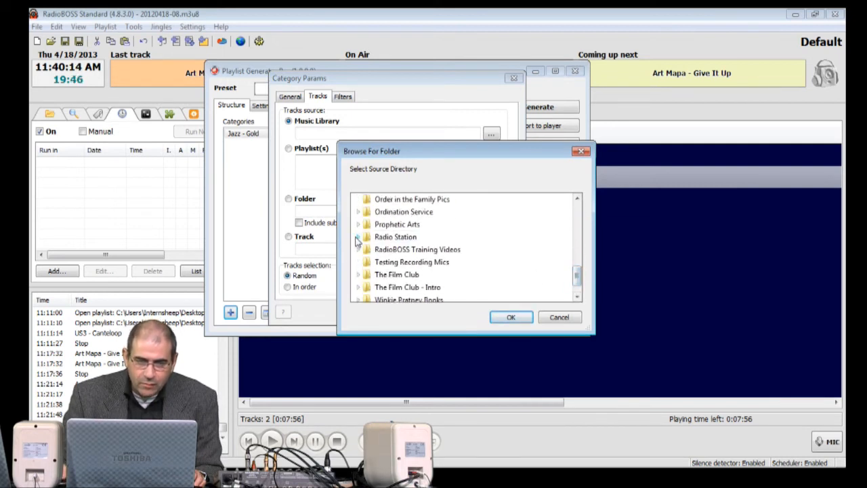
pyautogui.click(358, 236)
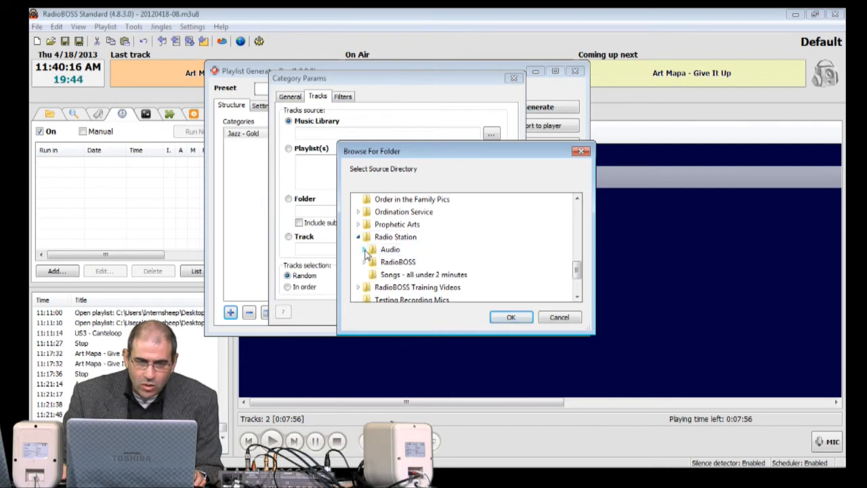
pyautogui.click(372, 249)
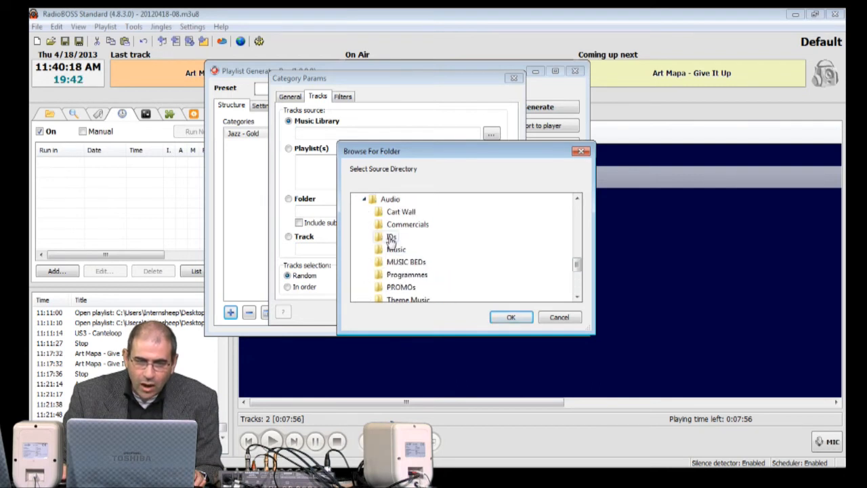
pyautogui.click(391, 236)
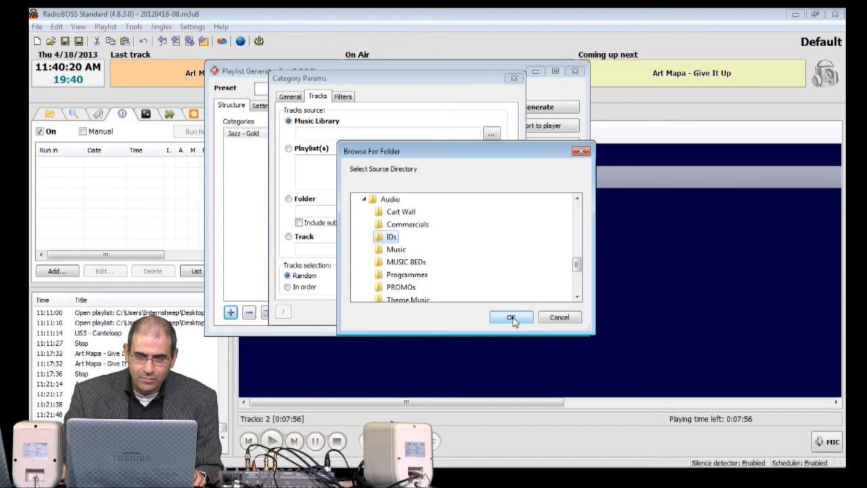
pyautogui.click(511, 317)
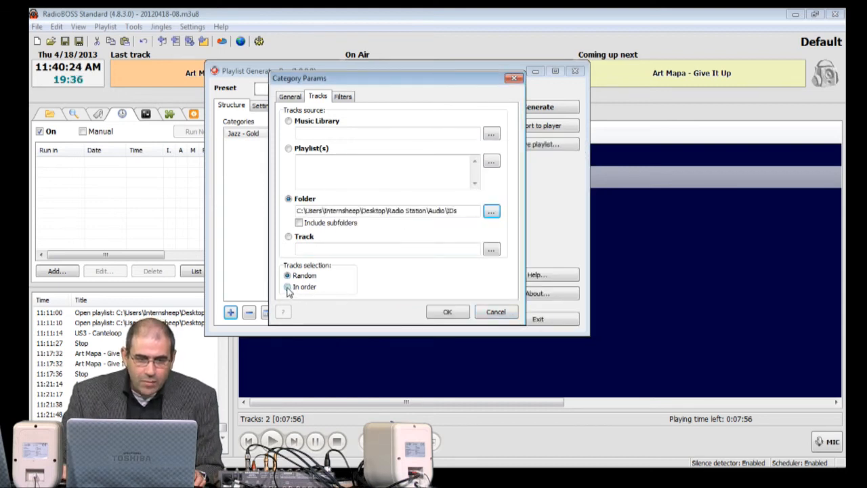
# Choose in-order playback, check filters, and save the I.D. category.
pyautogui.click(288, 288)
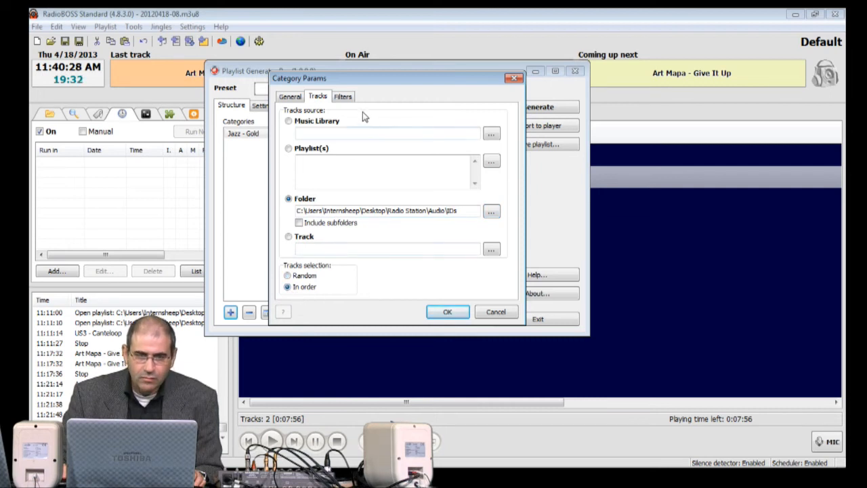
pyautogui.click(343, 95)
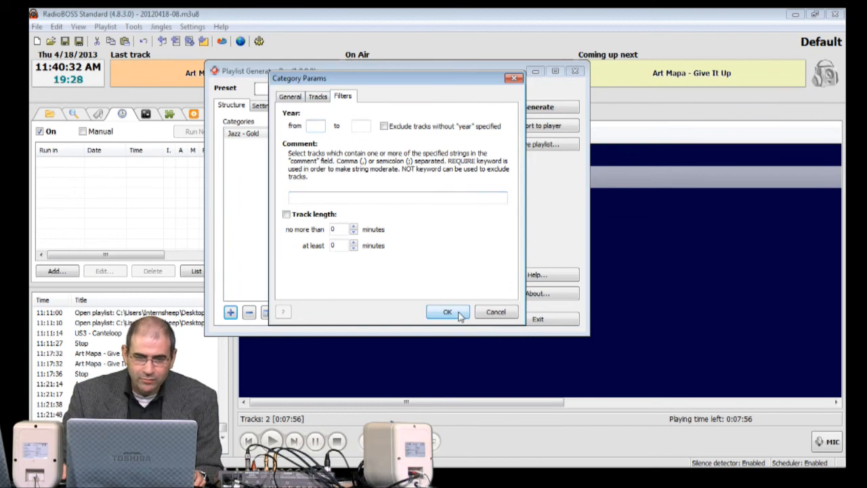
pyautogui.click(447, 312)
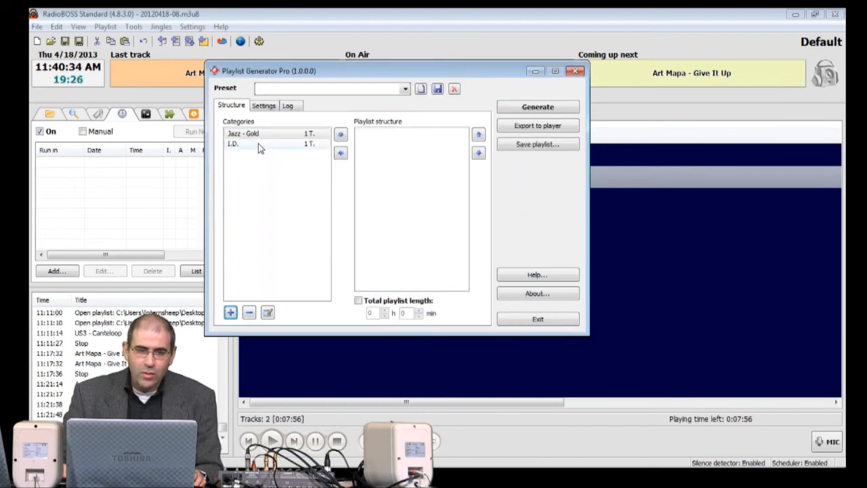
pyautogui.click(264, 133)
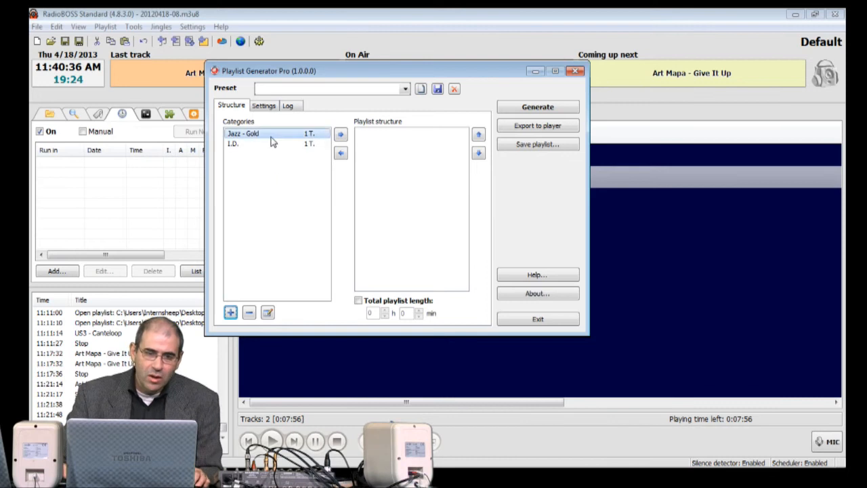
pyautogui.click(234, 144)
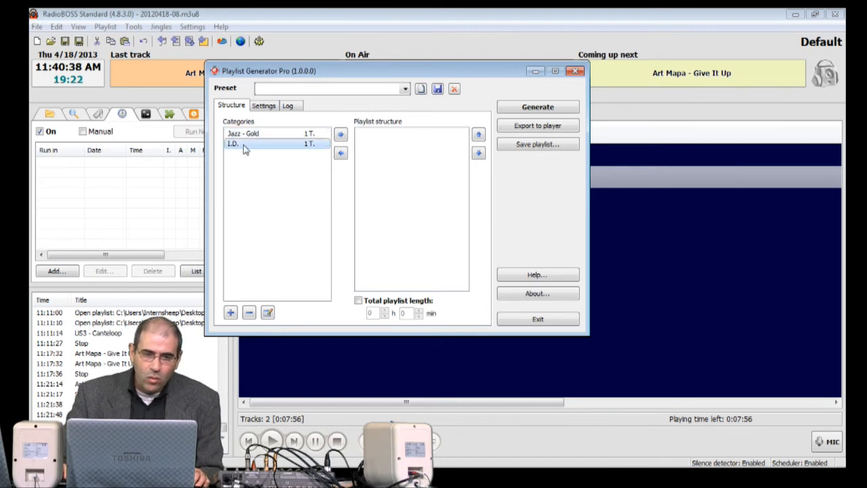
pyautogui.moveTo(275, 159)
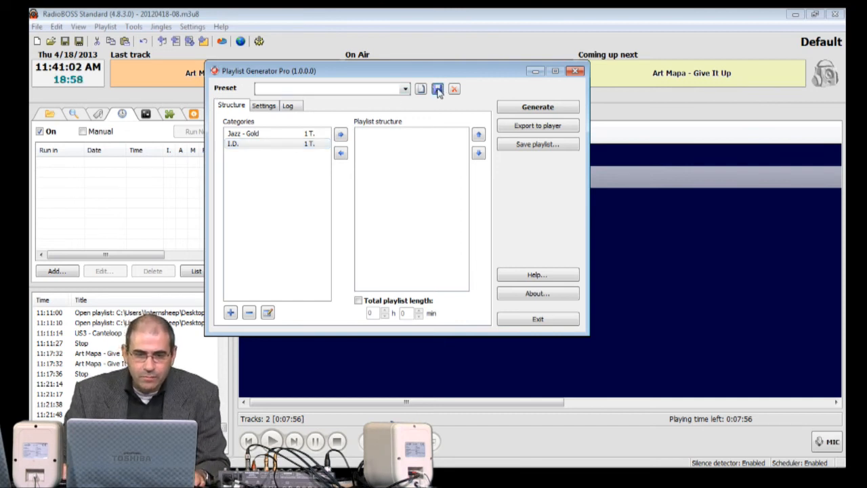
# Save the Jazz - Gold and I.D. generator setup as preset 'WSR MASTER'.
pyautogui.click(438, 89)
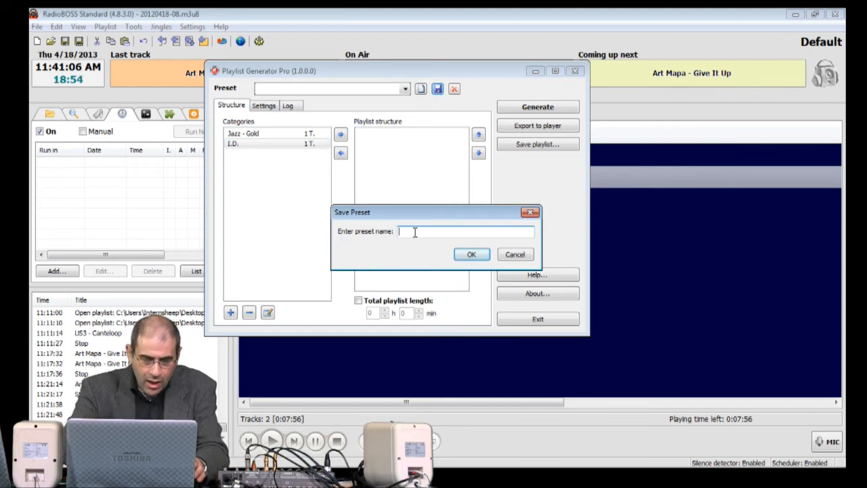
pyautogui.write('W')
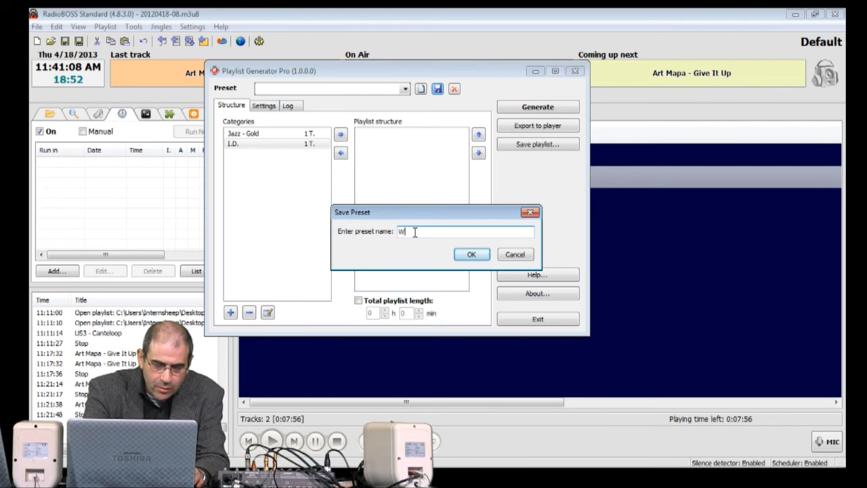
pyautogui.write('SR M')
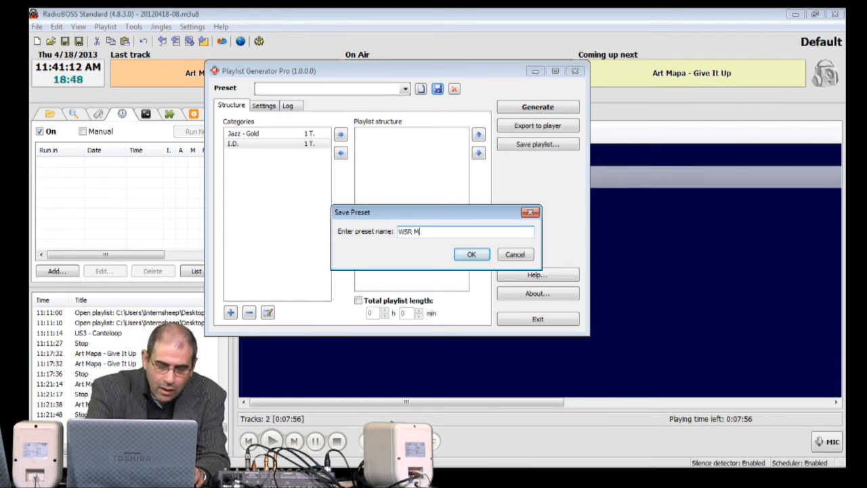
pyautogui.write('ASTER')
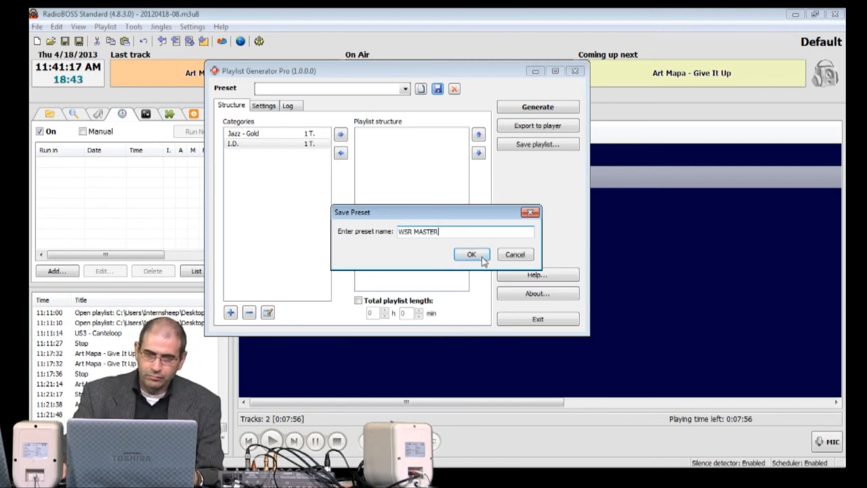
pyautogui.click(471, 254)
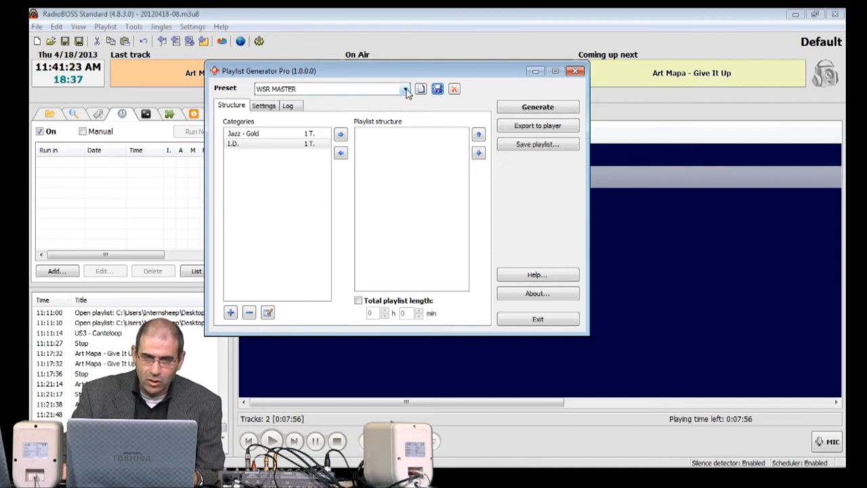
pyautogui.click(405, 89)
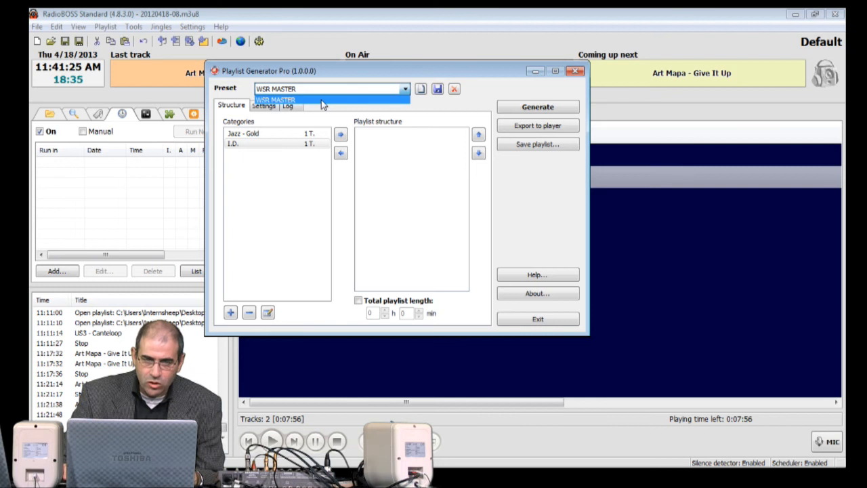
pyautogui.click(292, 100)
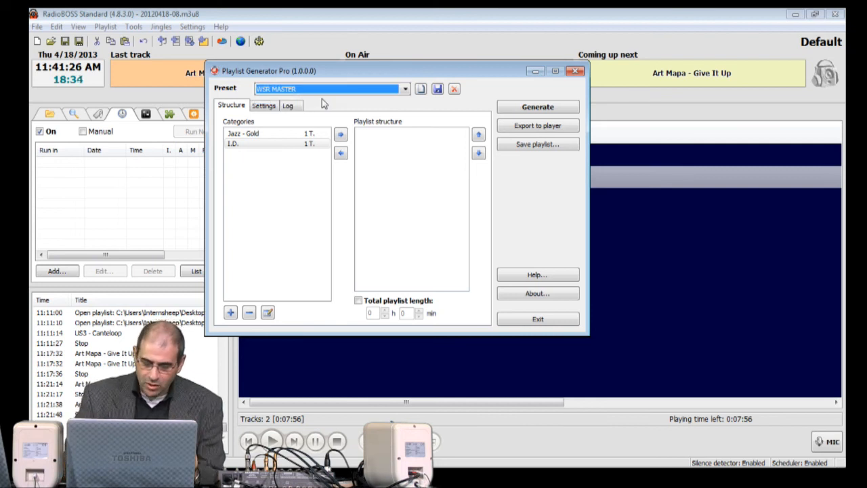